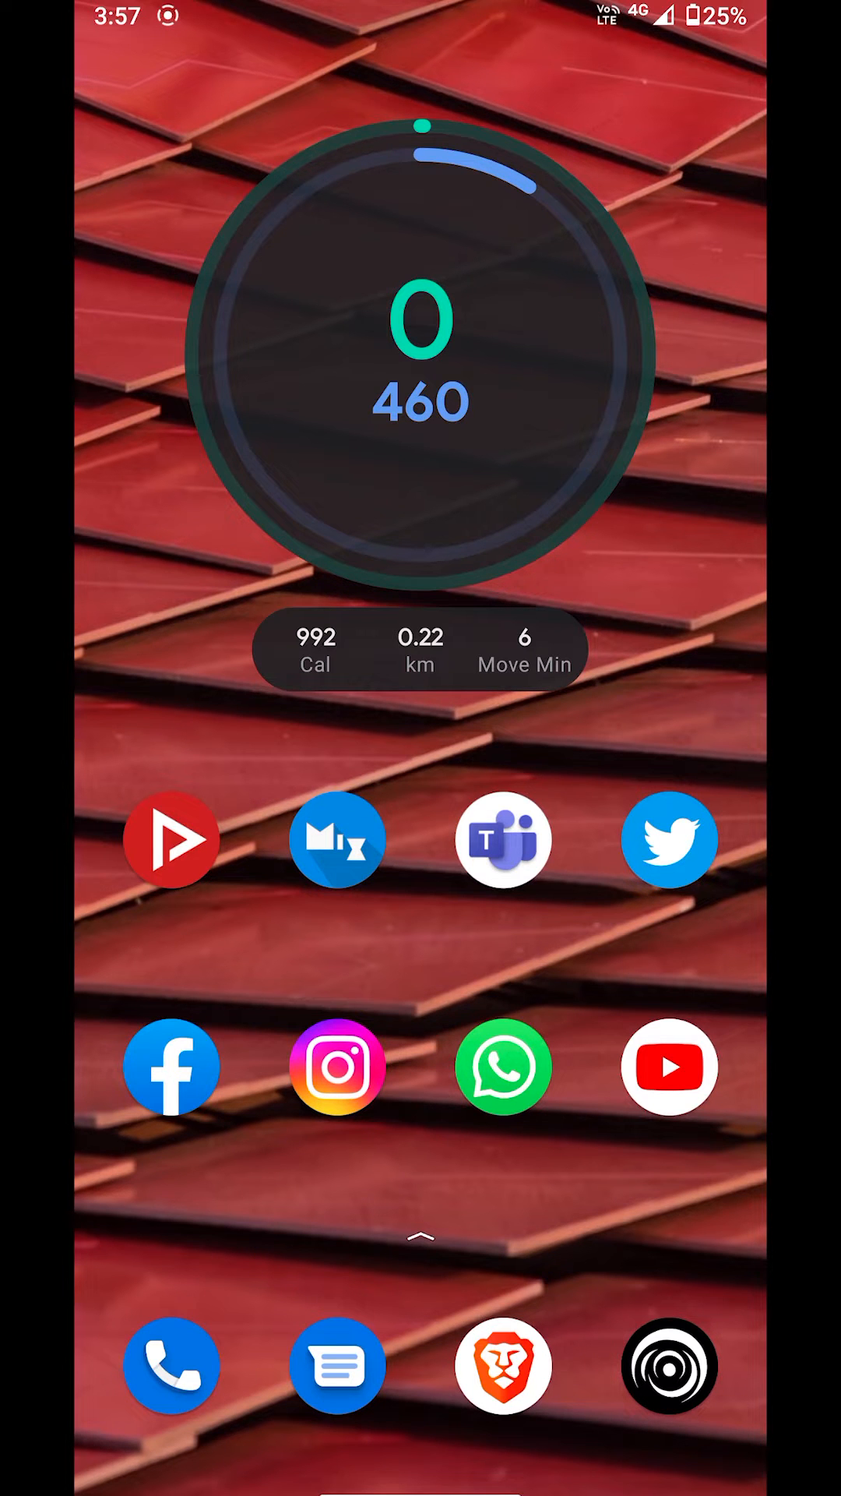
- Launch BlackHole, scroll its YouTube section, then go to the Home feed
left_click(670, 1066)
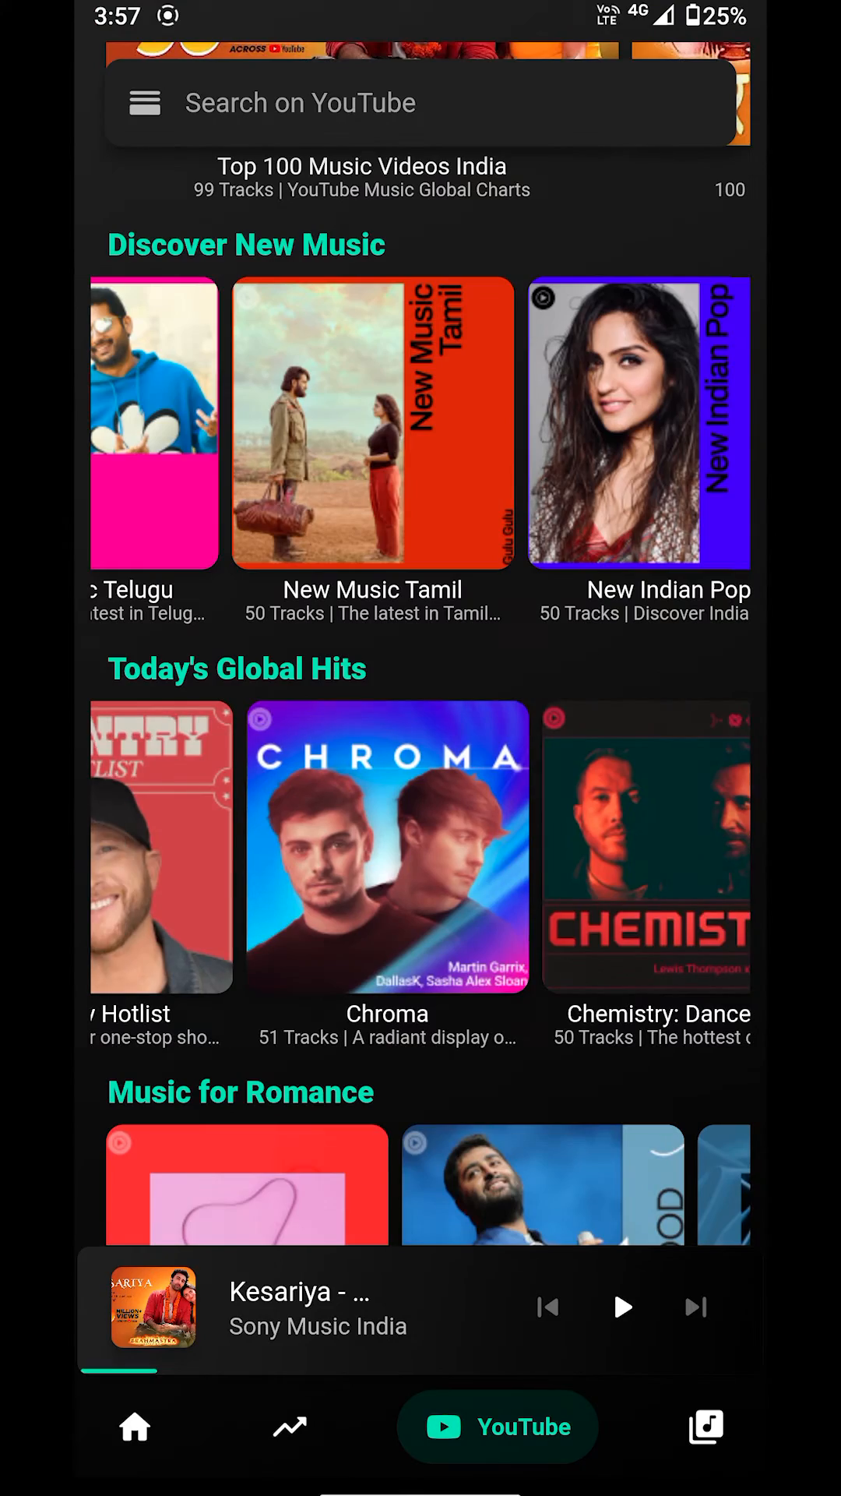
scroll("down", 3)
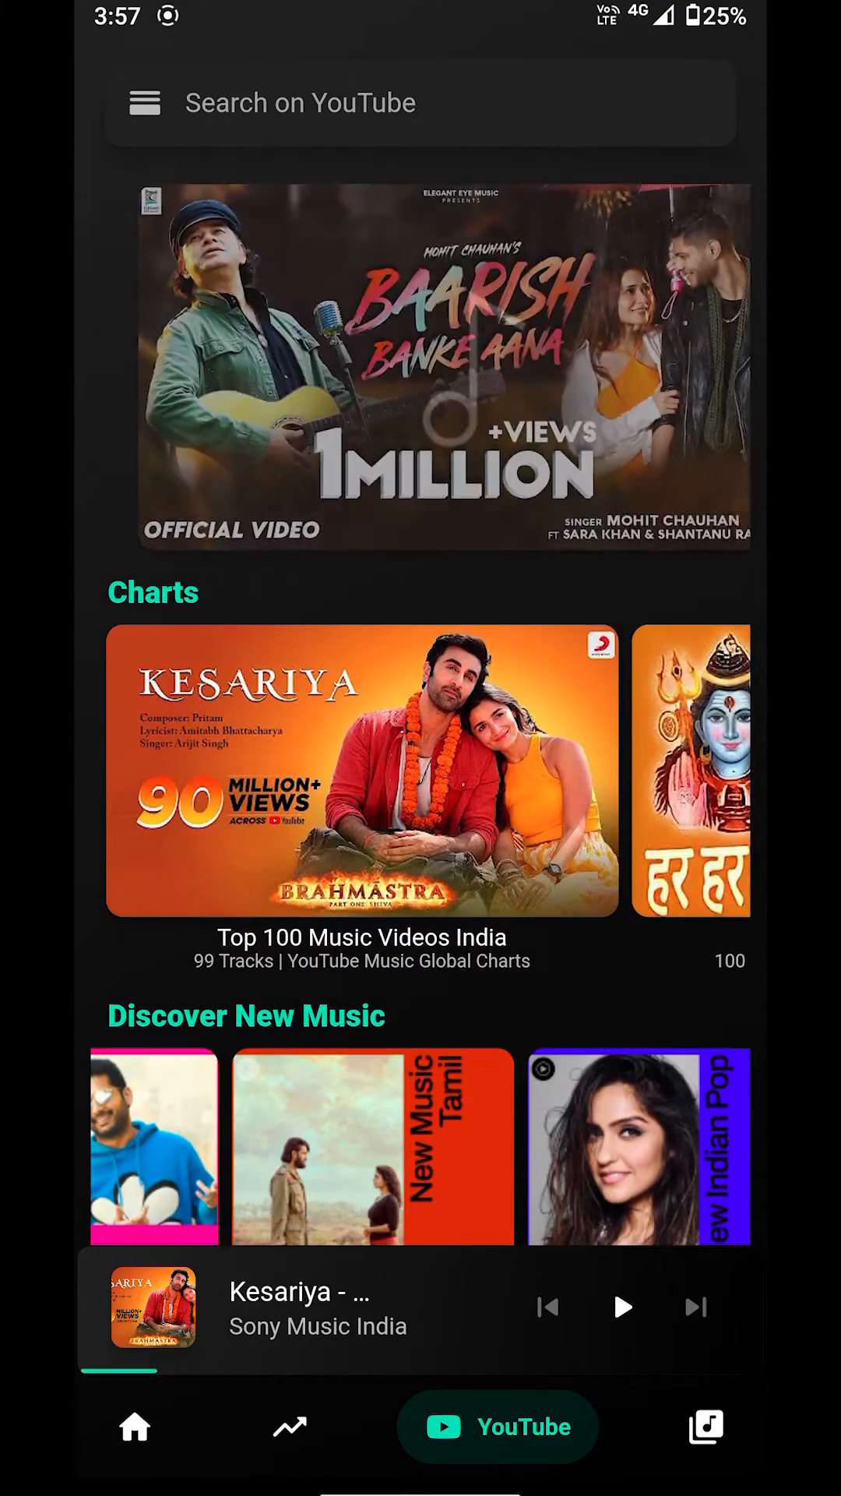
left_click(135, 1426)
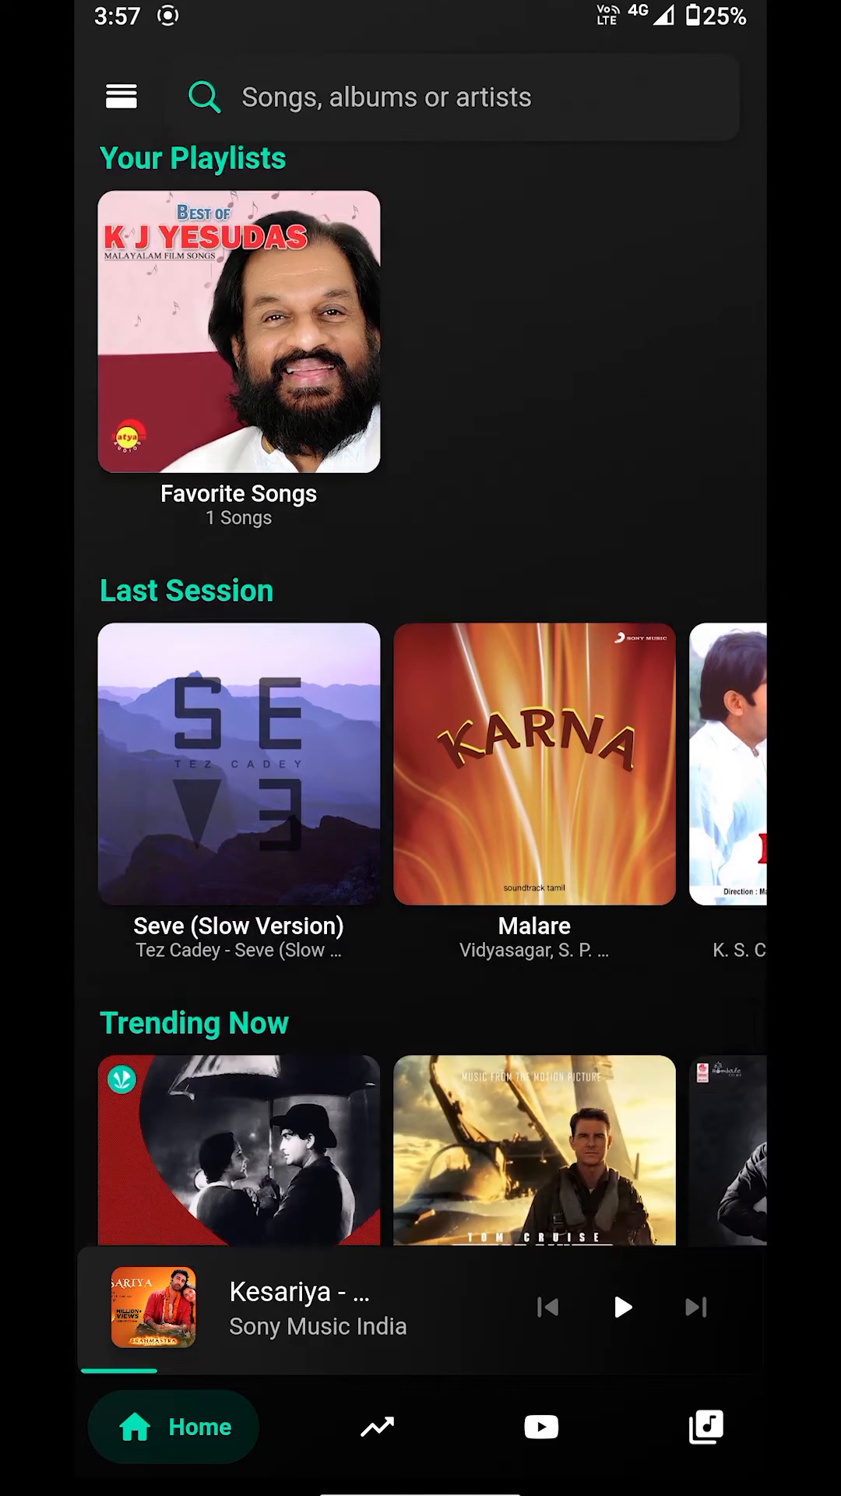
- Scroll the Home feed past Your Playlists, Last Session, Trending Now and Top Charts
scroll("down", 3)
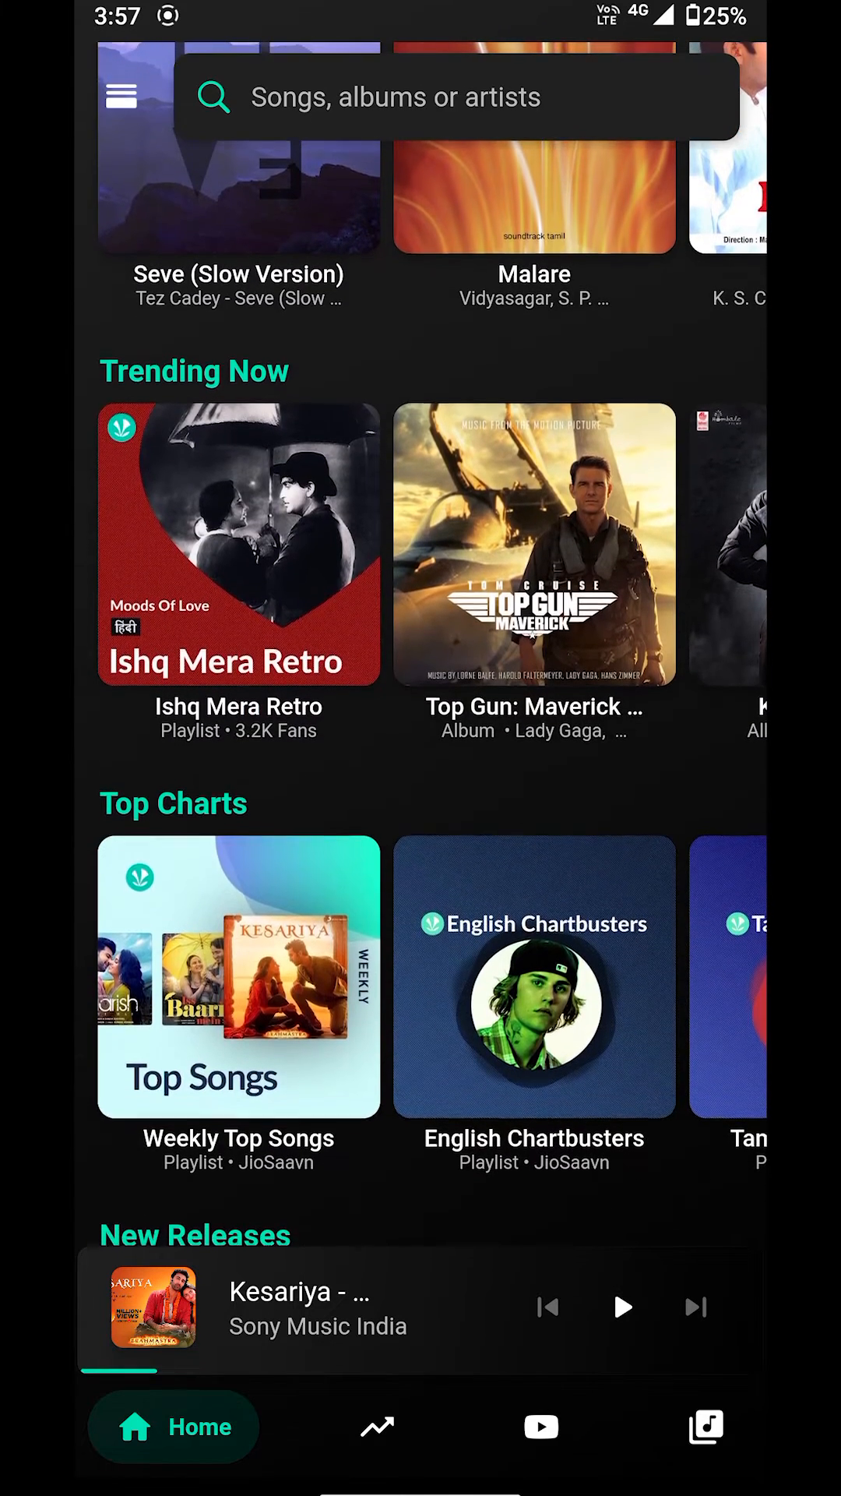
scroll("down", 3)
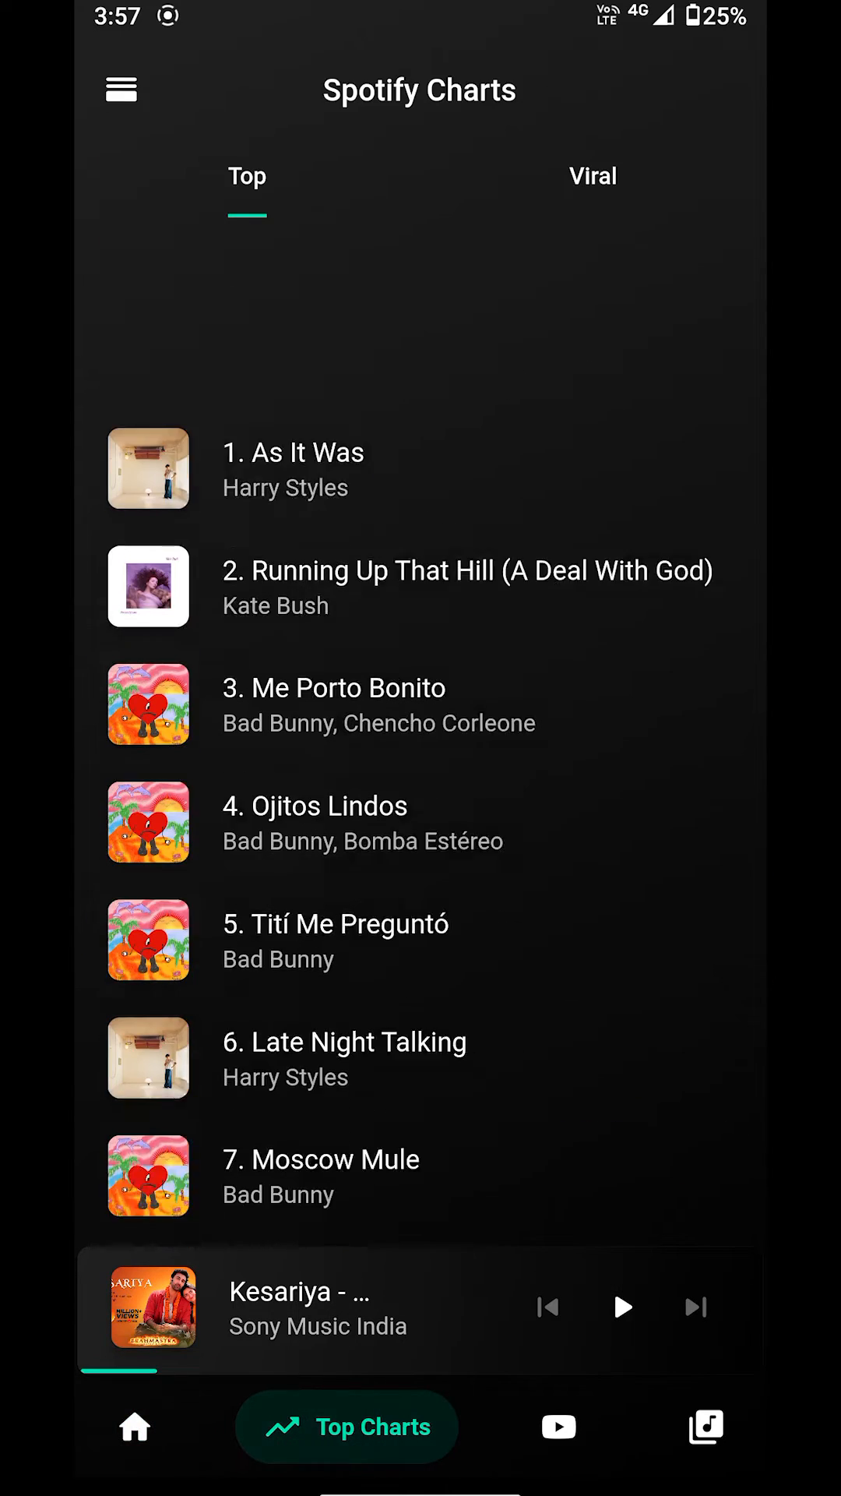
- Scroll the Spotify Top chart down to entries 25–33, including 'Ghost' and 'Woman'
scroll("up", 3)
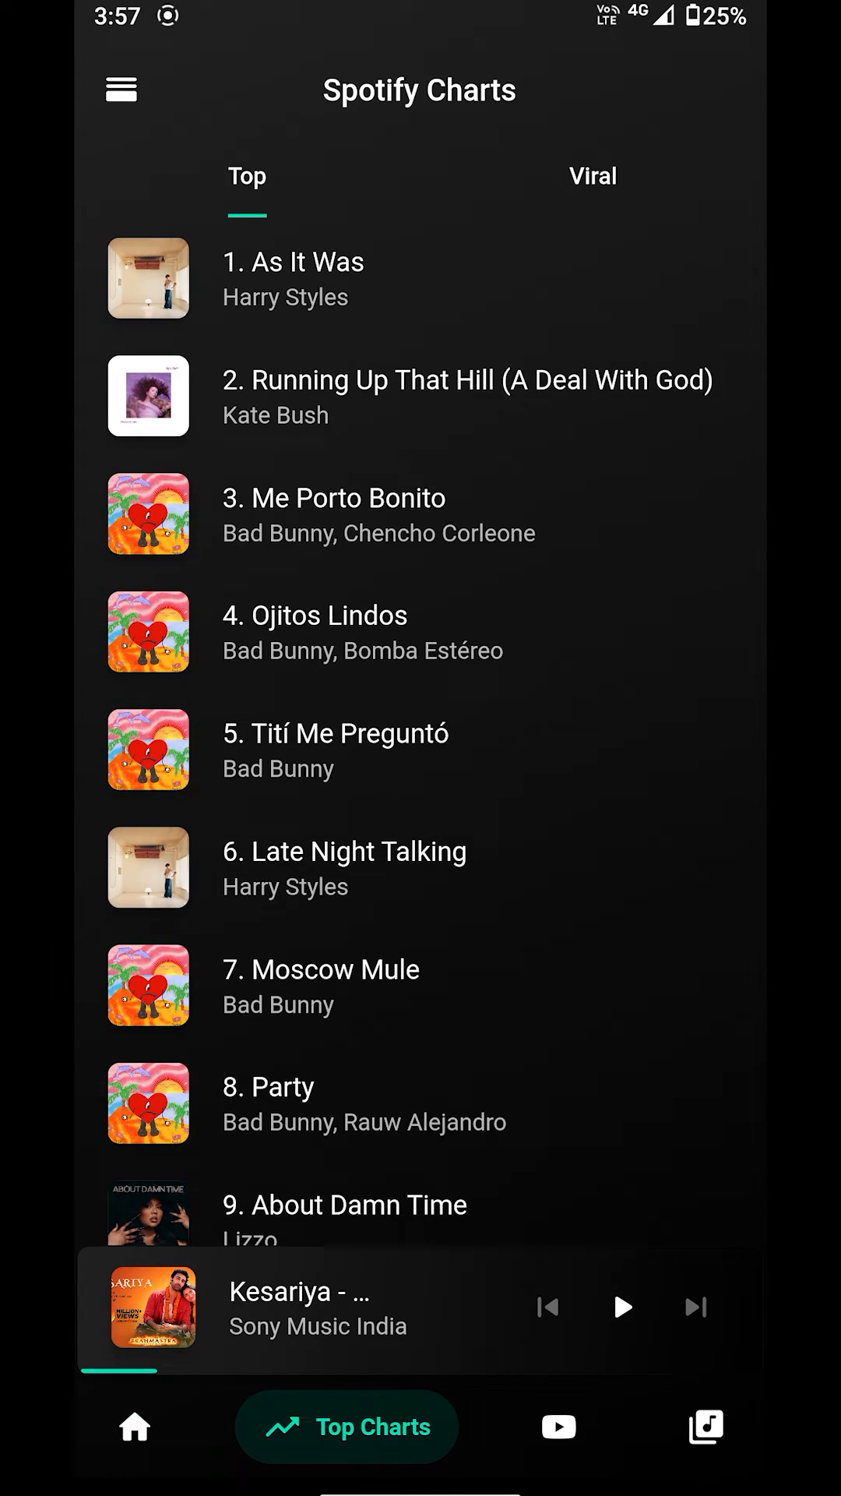
scroll("down", 3)
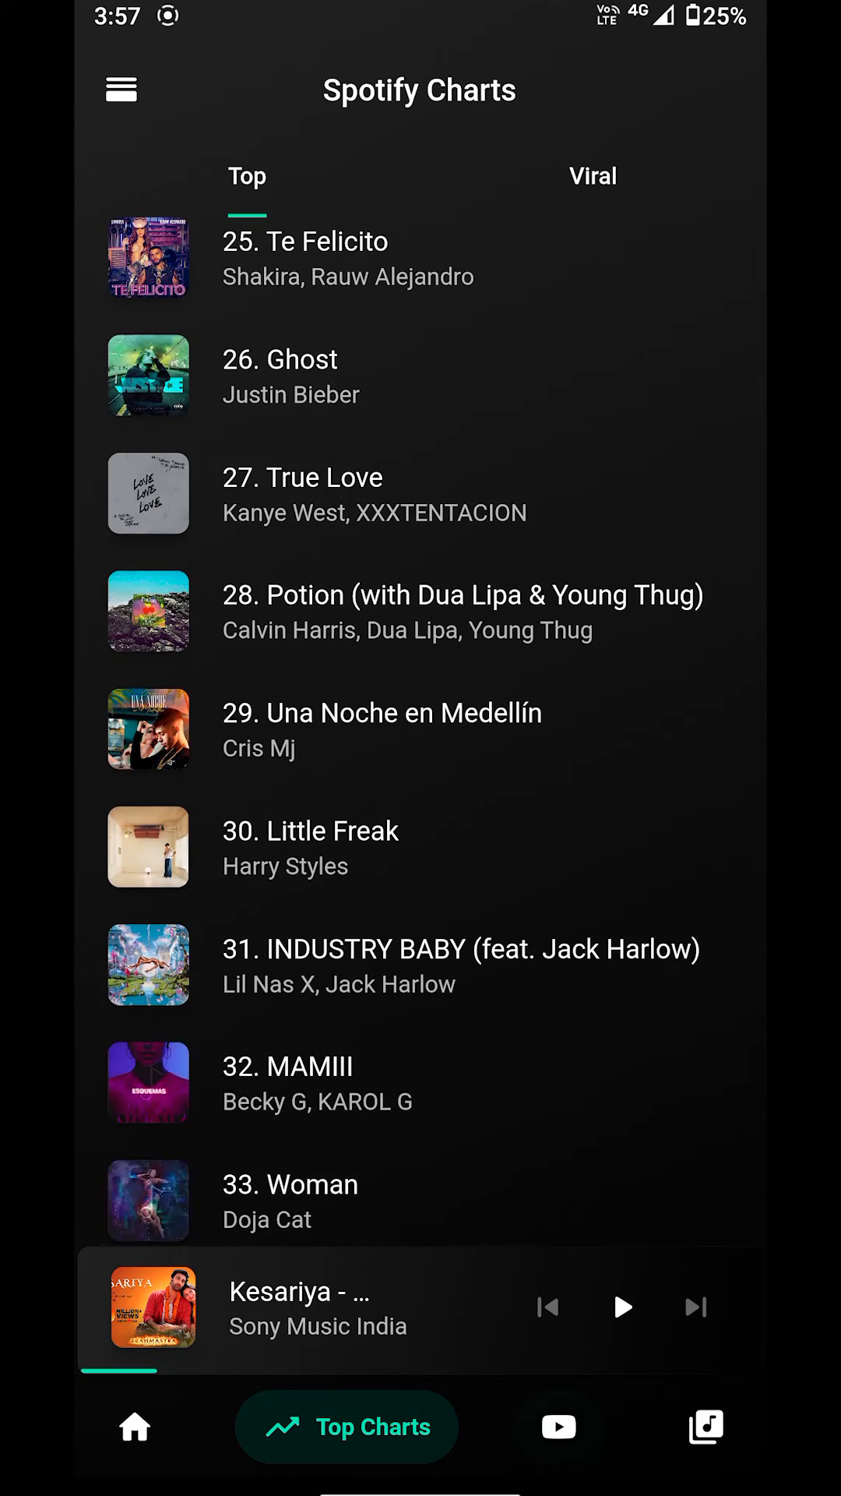
- Go to the YouTube section with the Baarish Banke Aana banner, Charts and Discover New Music
left_click(556, 1427)
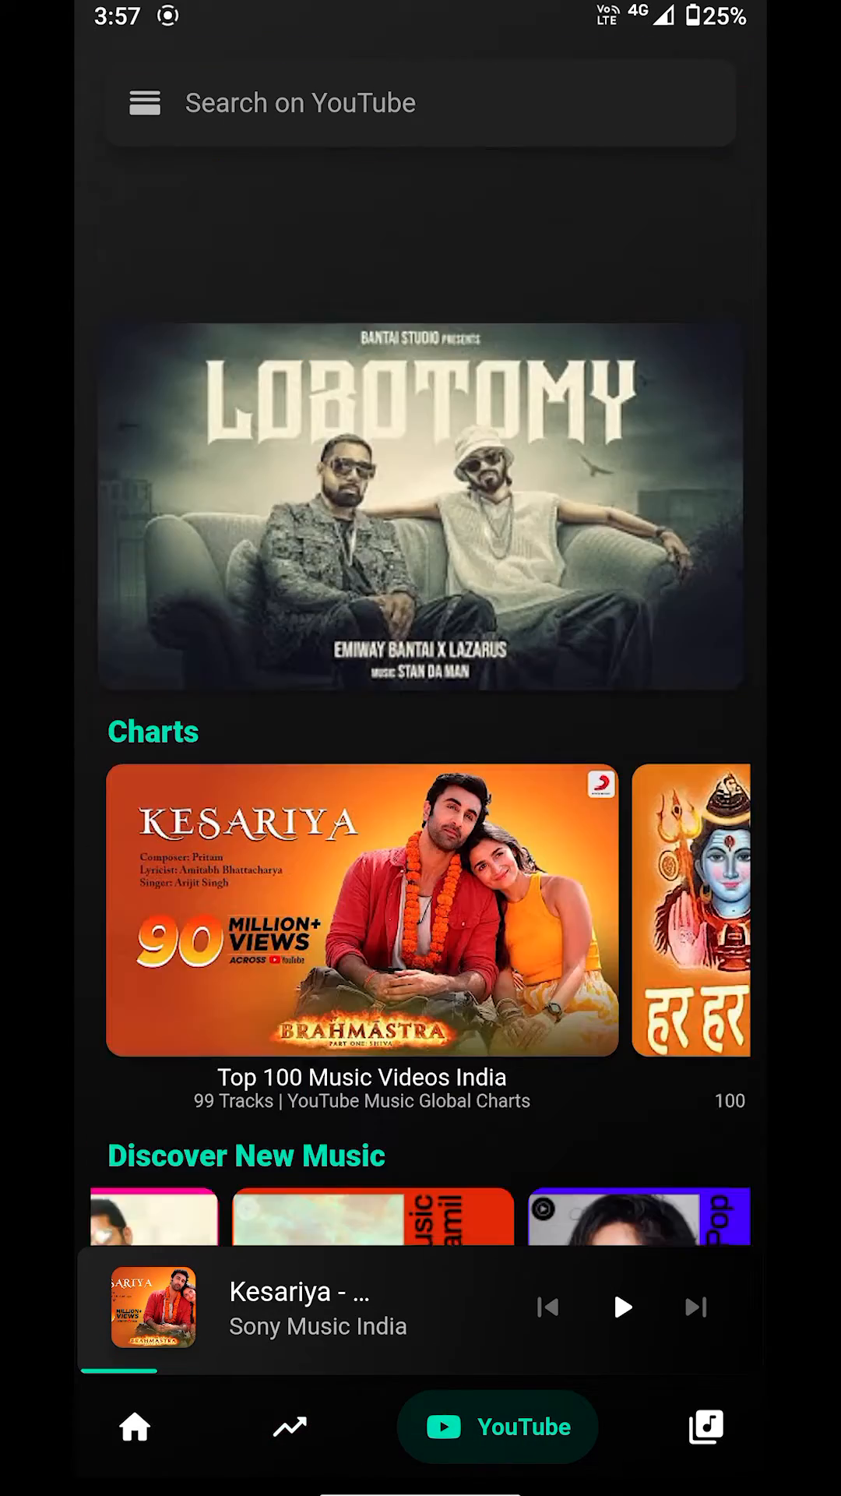
left_click(420, 103)
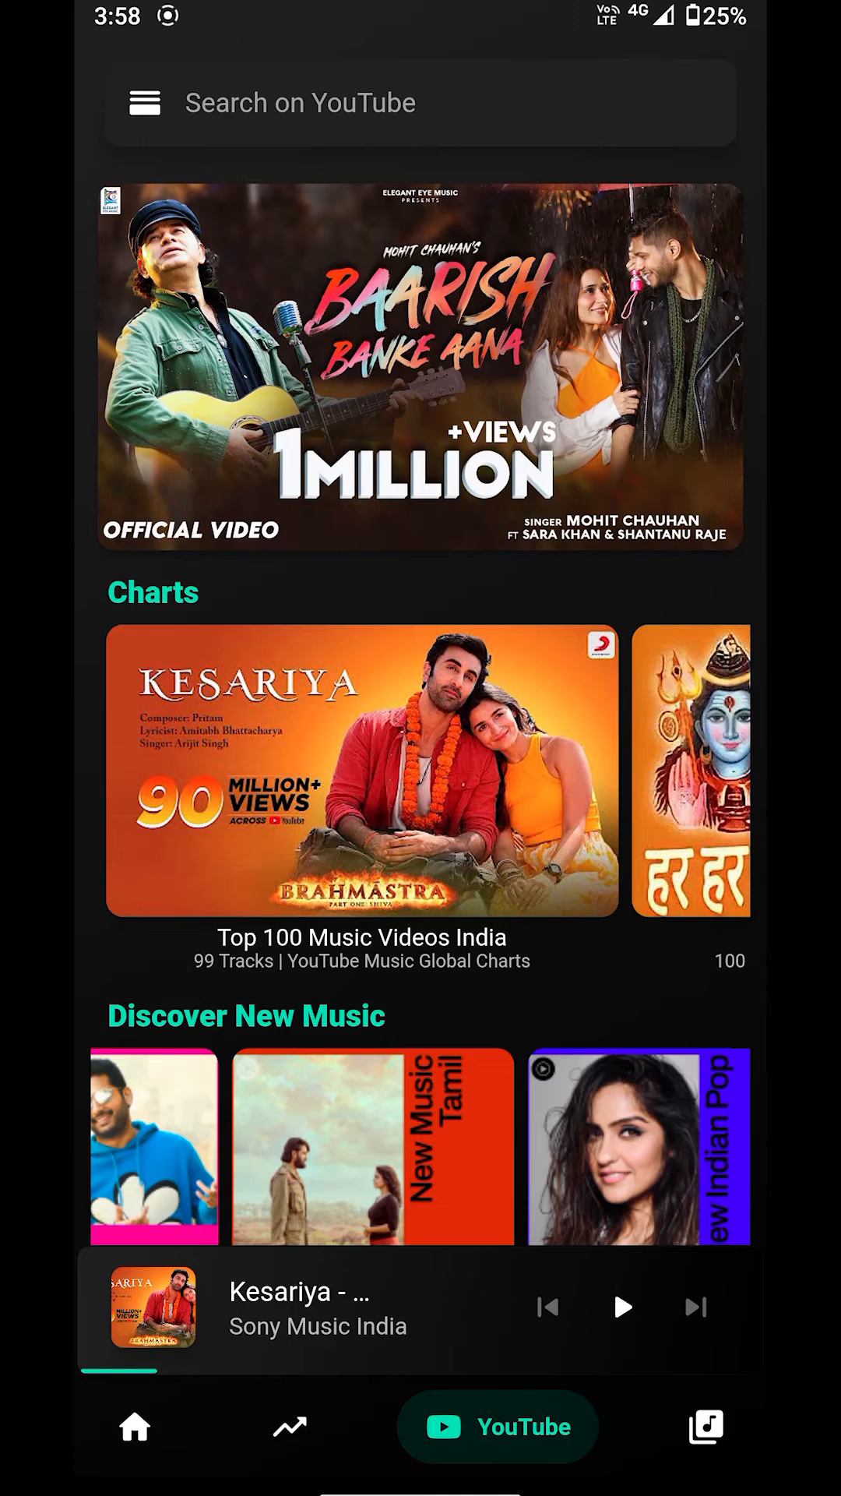
- View the Library menu with Favorites, Downloads and Playlists, then return to Home
left_click(705, 1427)
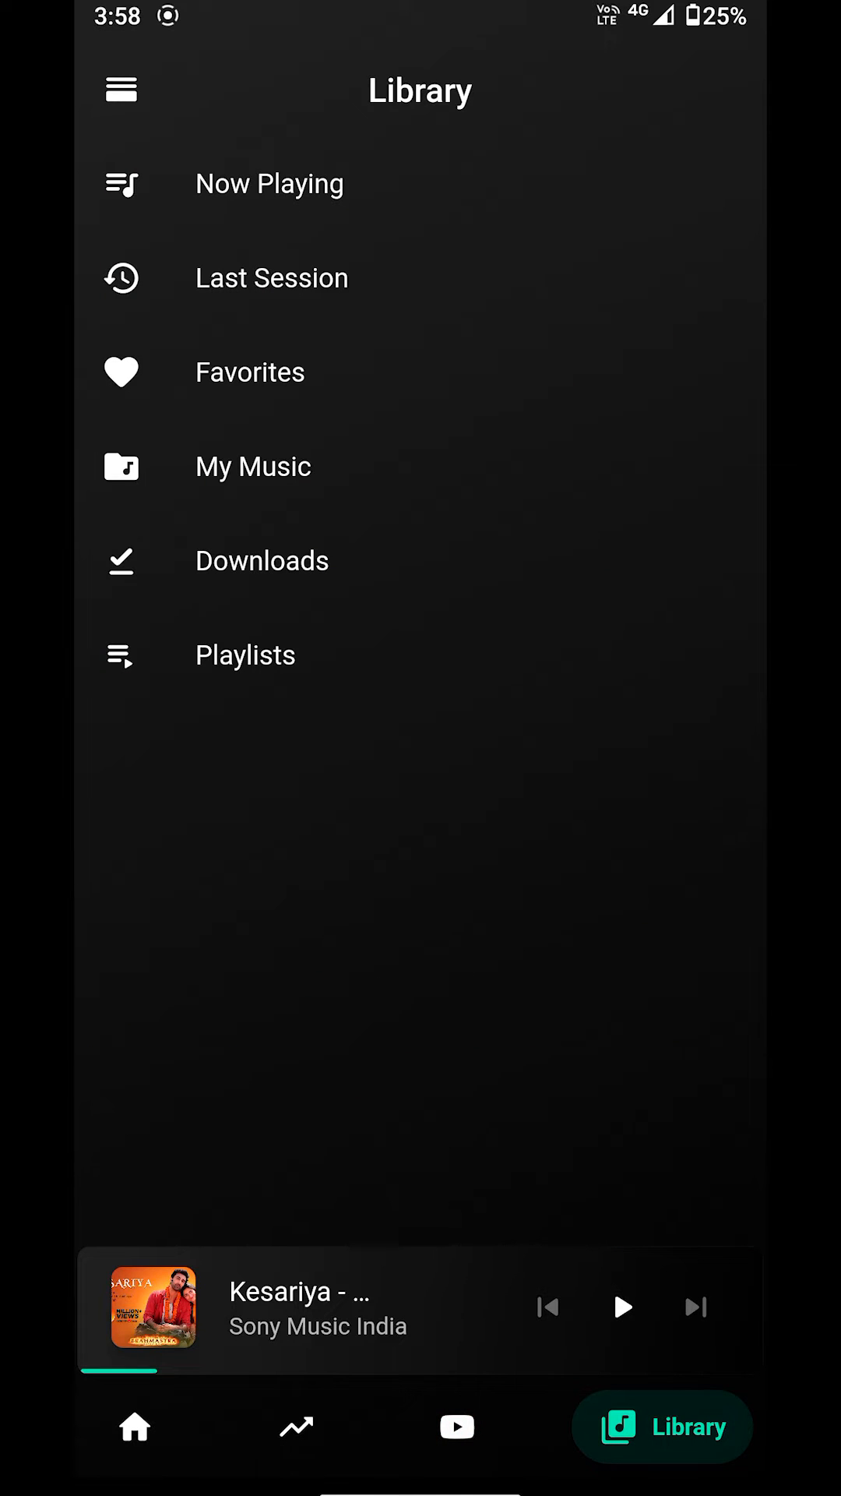
left_click(458, 1426)
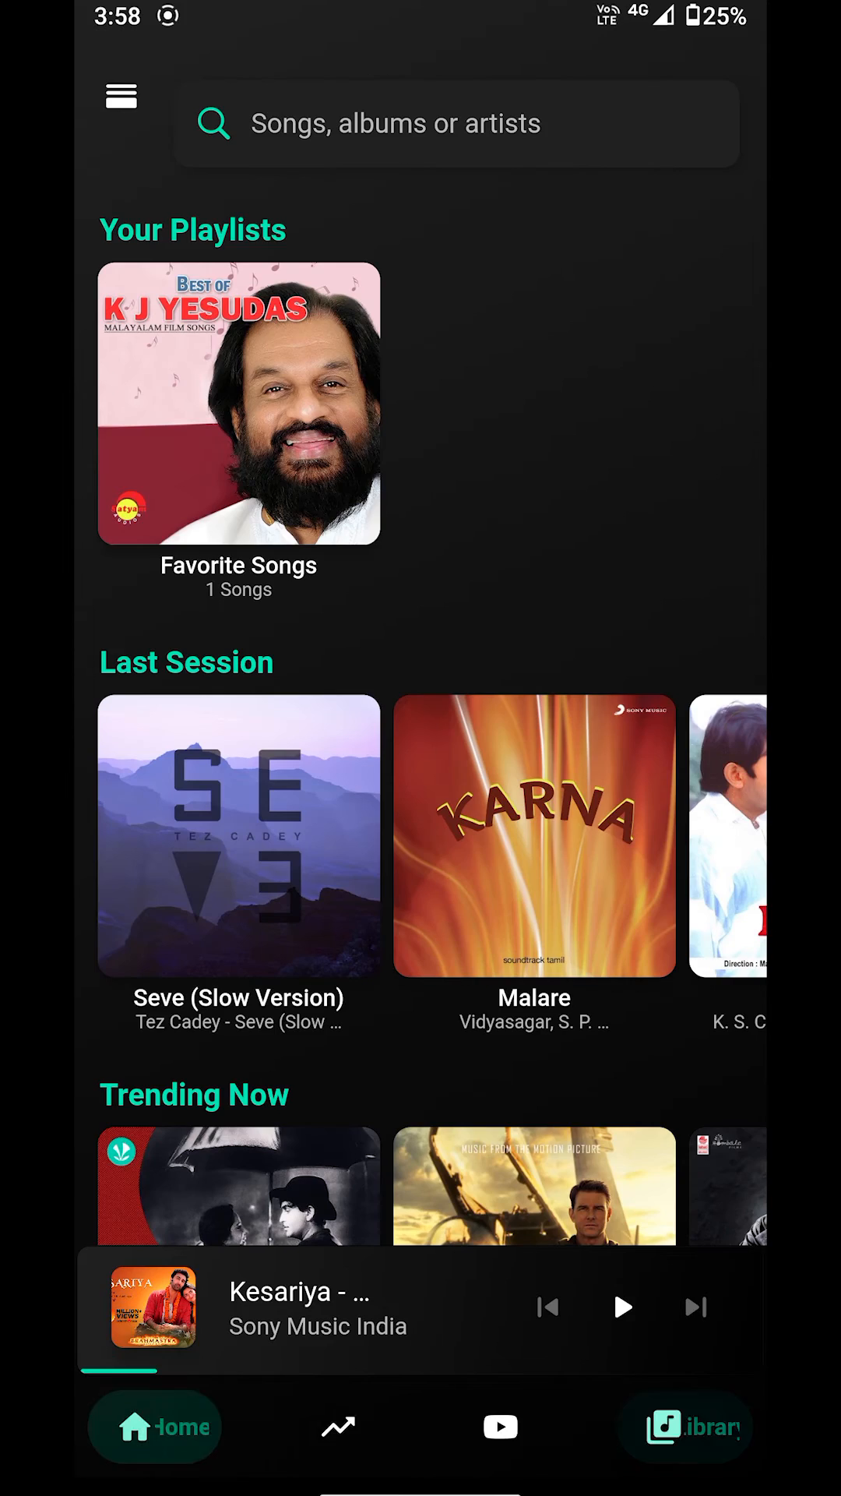
left_click(156, 1428)
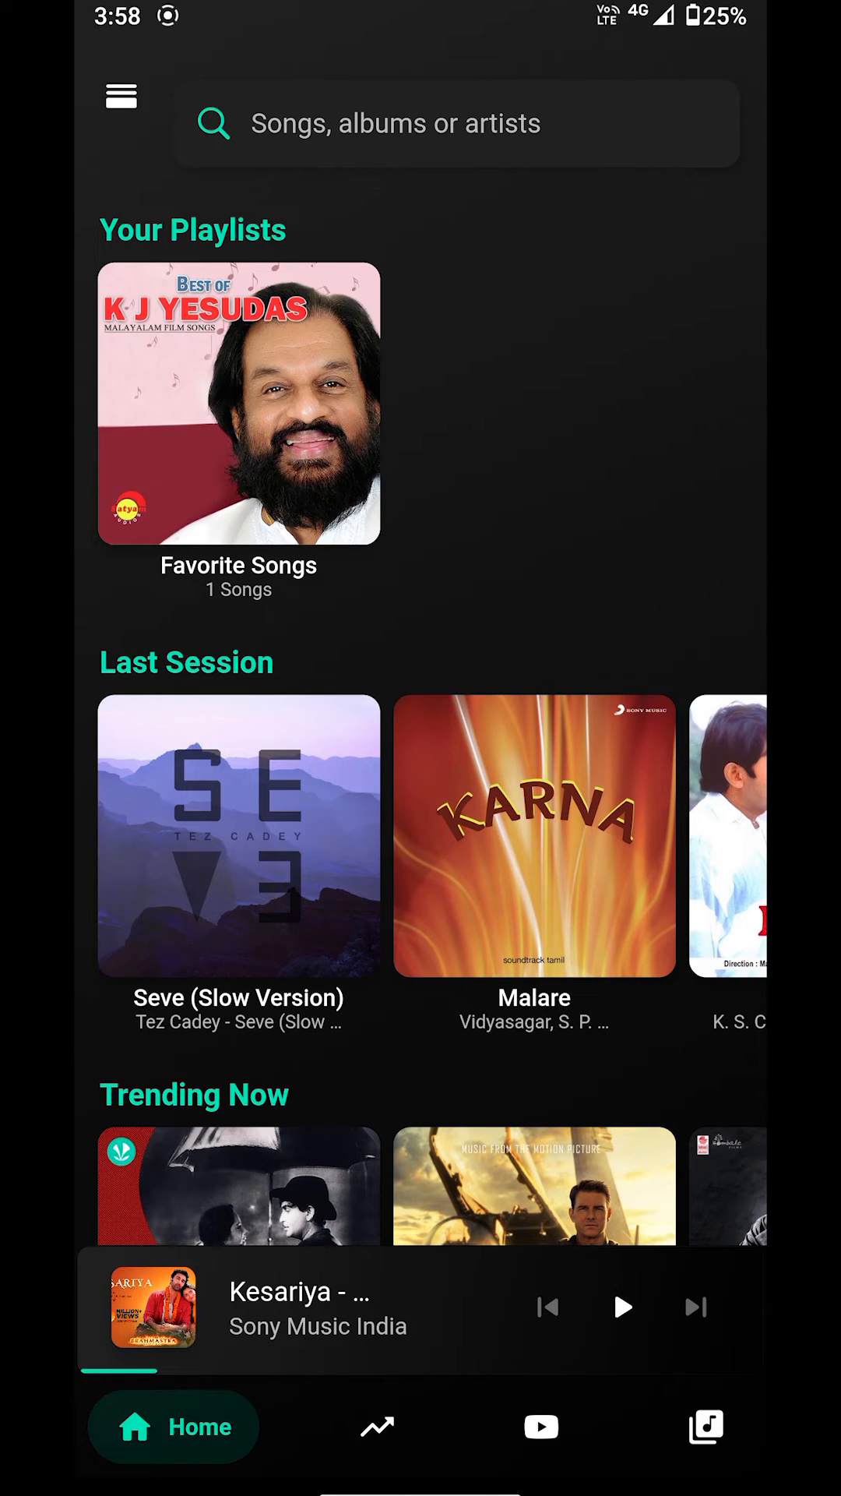